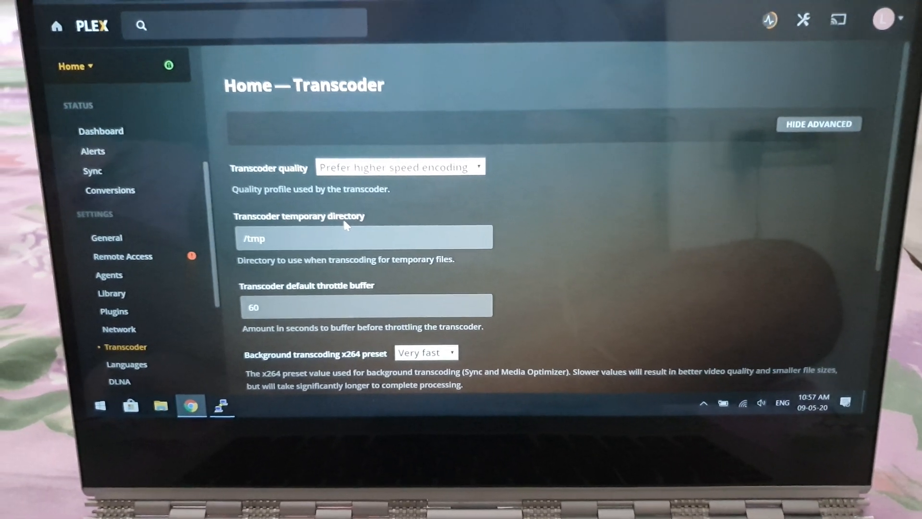
# Confirm the transcoder temporary directory shows /tmp, then switch to the DietPi SSH session.
pyautogui.scroll(-3)
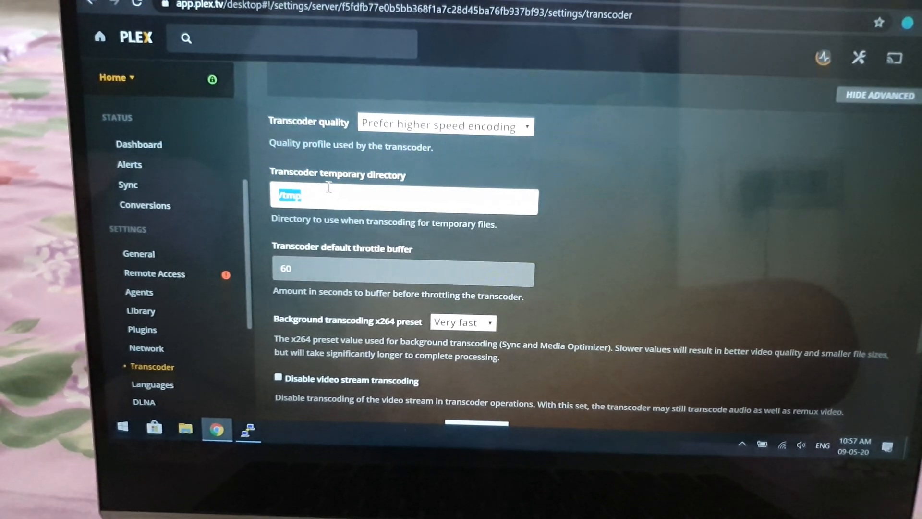
pyautogui.click(258, 429)
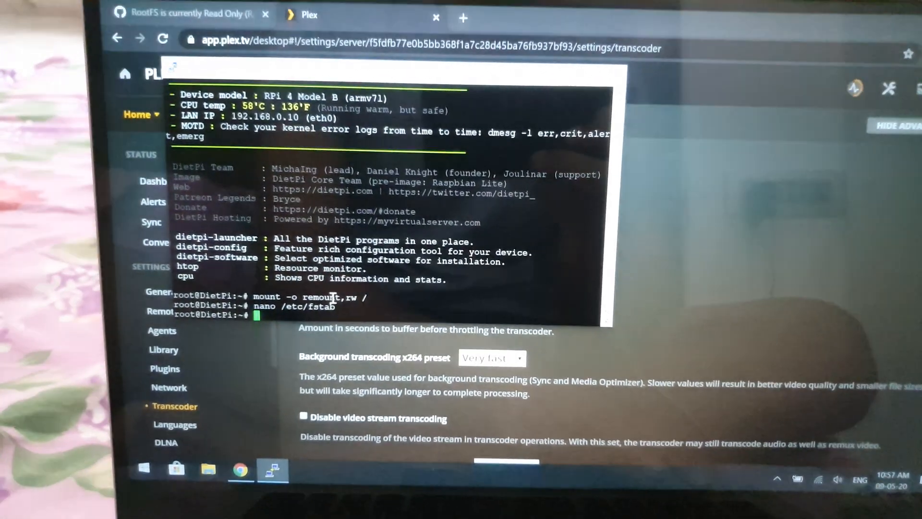
# Enter the pyload service edit and 'adduser --system pyload' commands in the DietPi terminal.
pyautogui.write('sudo nano /etc/systemd/system/pyload.service')
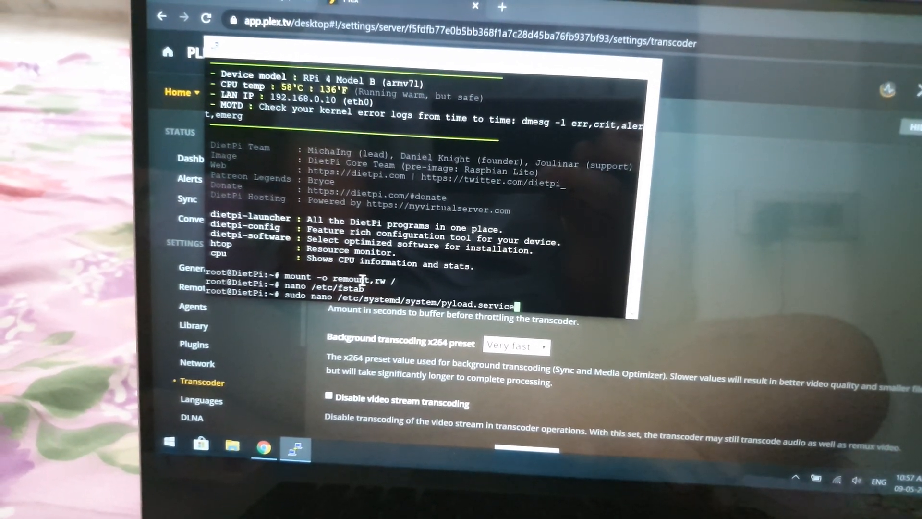
pyautogui.write('sudo adduser --system pyload')
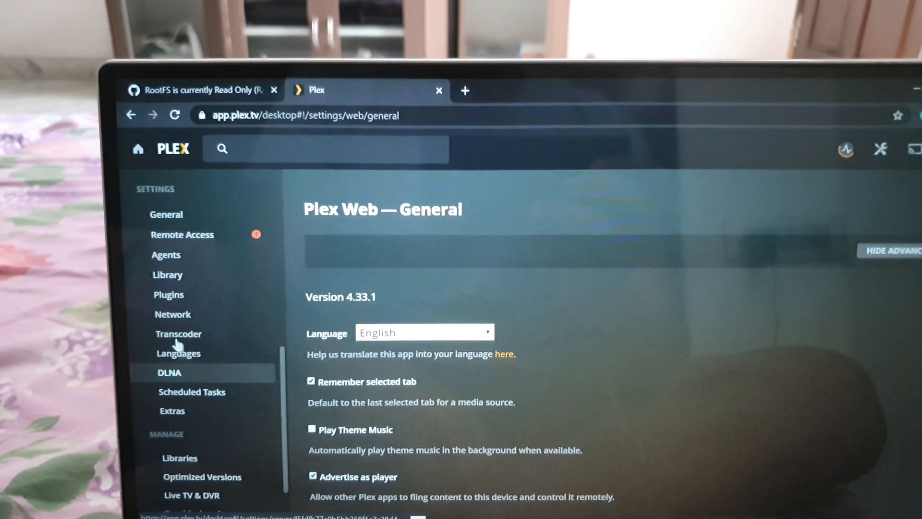
# Reopen Transcoder settings, verify the /tmp temp directory, and scroll toward Save Changes.
pyautogui.click(178, 333)
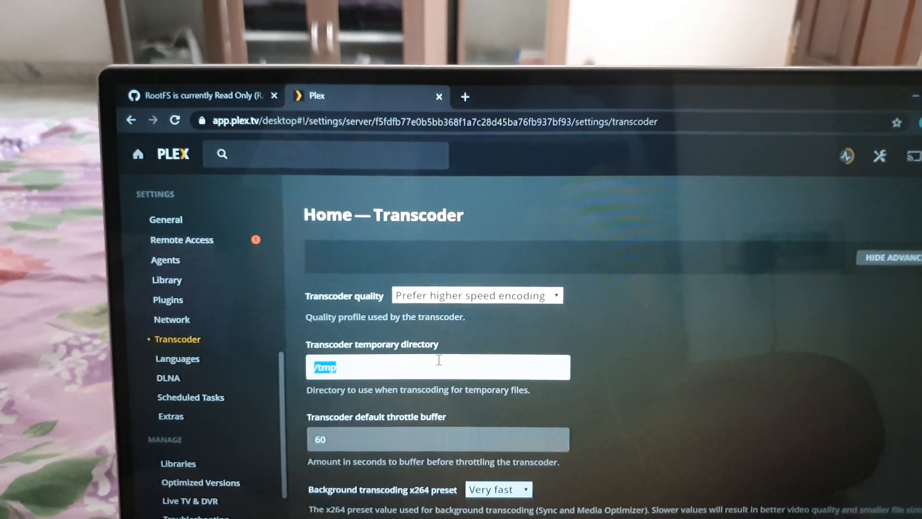
pyautogui.scroll(-3)
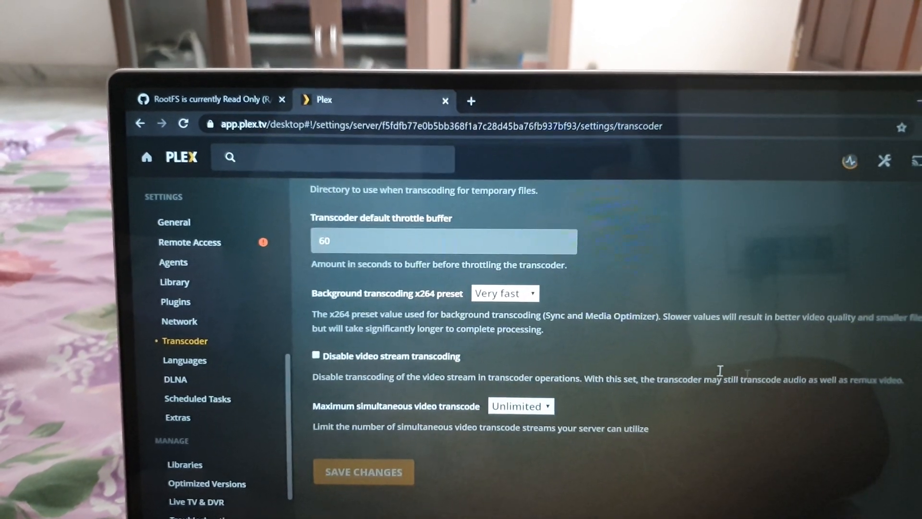